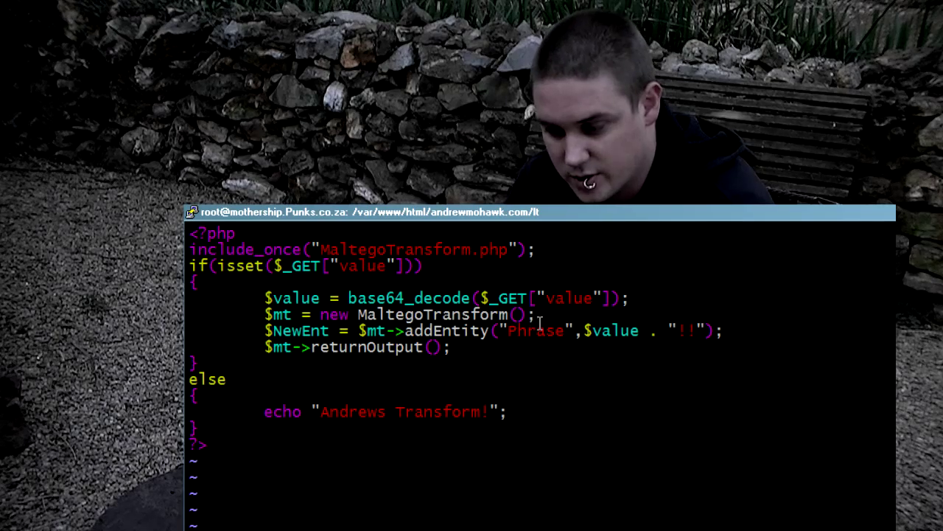
View the test.php page showing the fallback output 'Andrews Transform!'.
{"action": "double_click", "coordinate": [533, 330]}
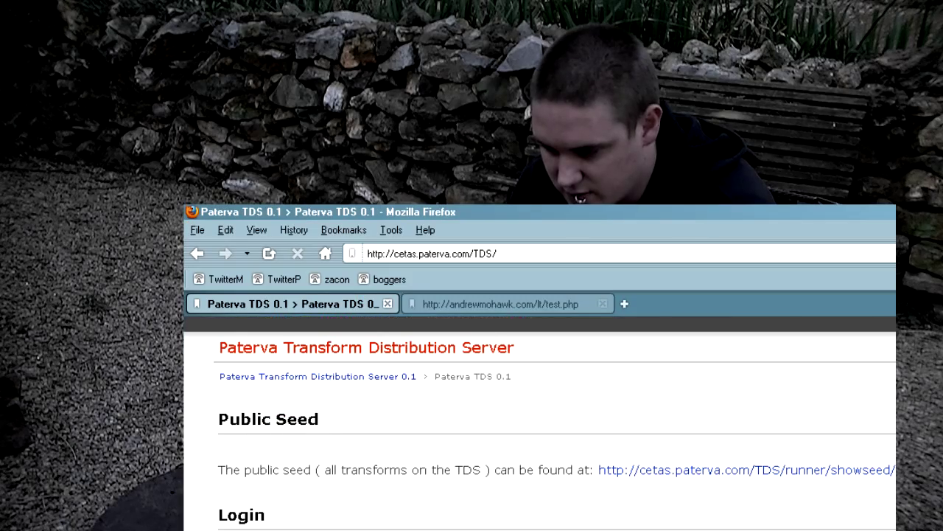
{"action": "left_click", "coordinate": [507, 304]}
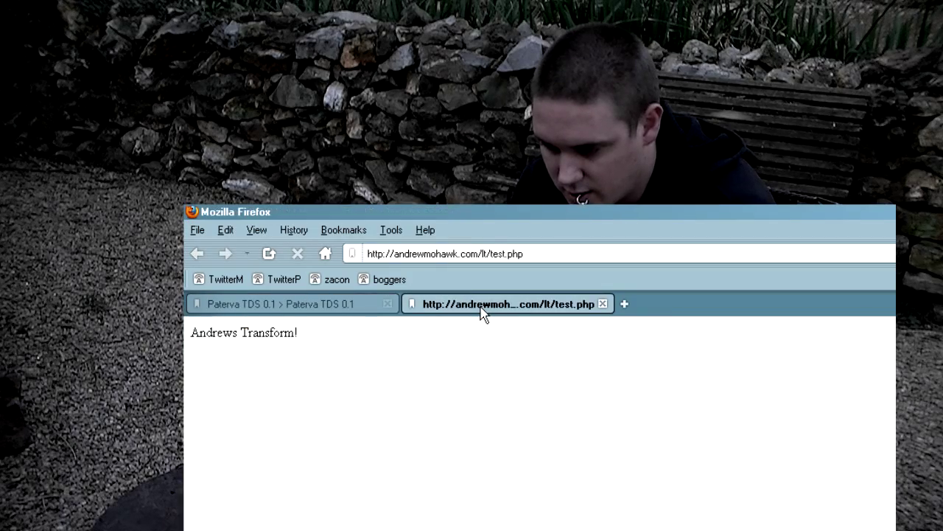
{"action": "left_click", "coordinate": [507, 304]}
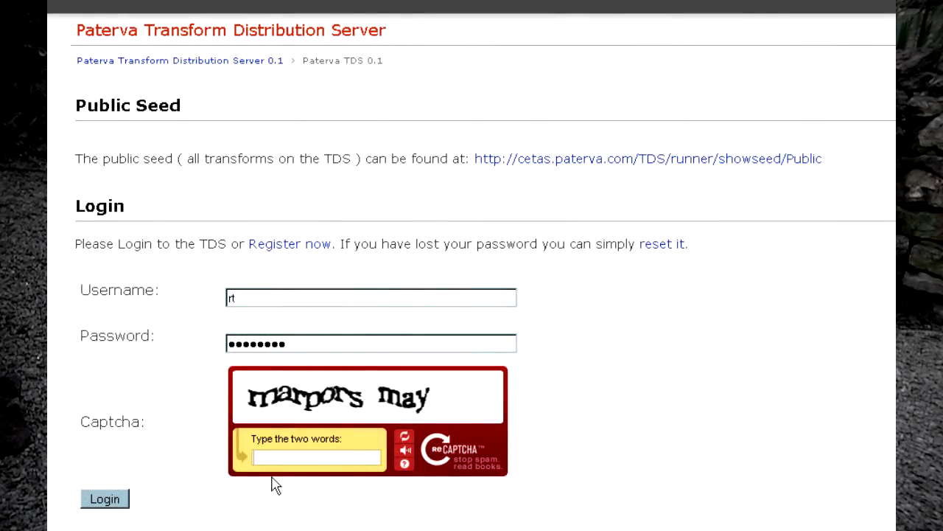
Enter the captcha words 'marpors may' and submit the TDS login form.
{"action": "left_click", "coordinate": [317, 457]}
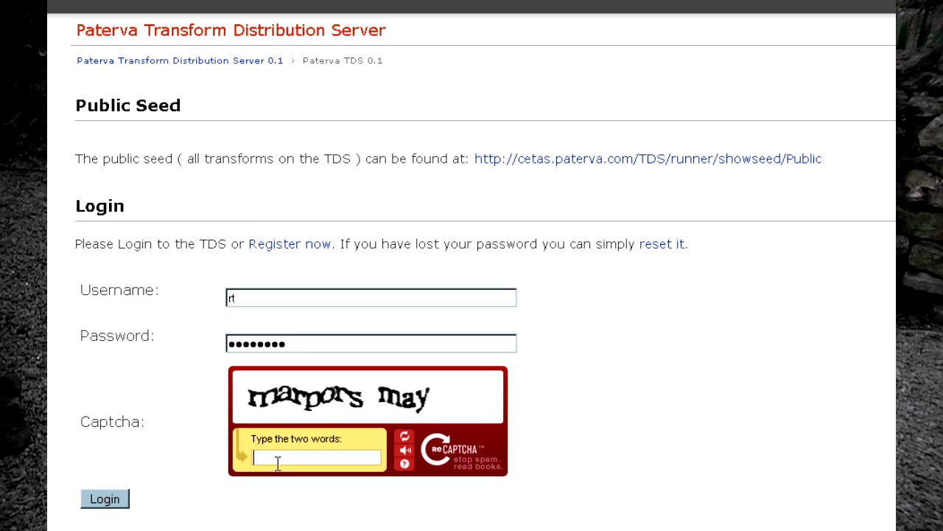
{"action": "type", "text": "marpors m"}
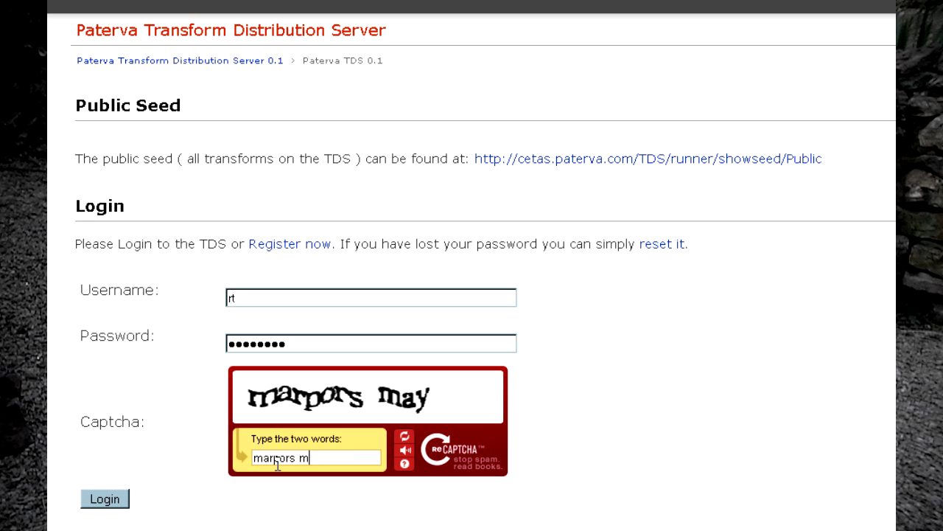
{"action": "left_click", "coordinate": [104, 498]}
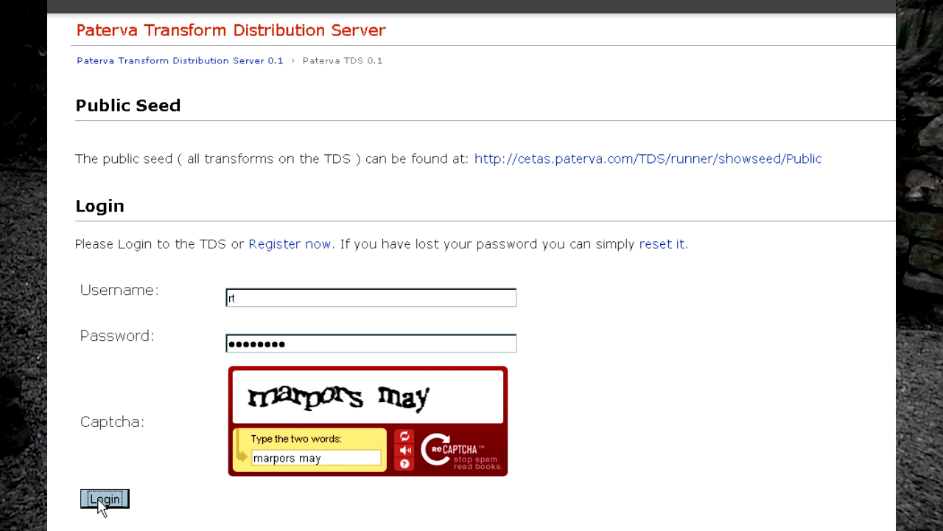
Land on the TDS home page listing transforms, seeds, settings and statistics.
{"action": "left_click", "coordinate": [104, 499]}
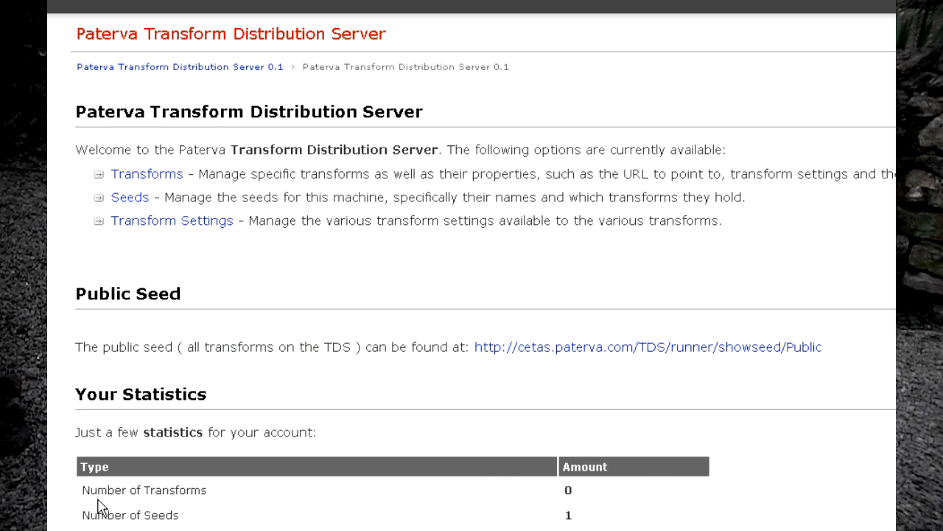
{"action": "mouse_move", "coordinate": [259, 383]}
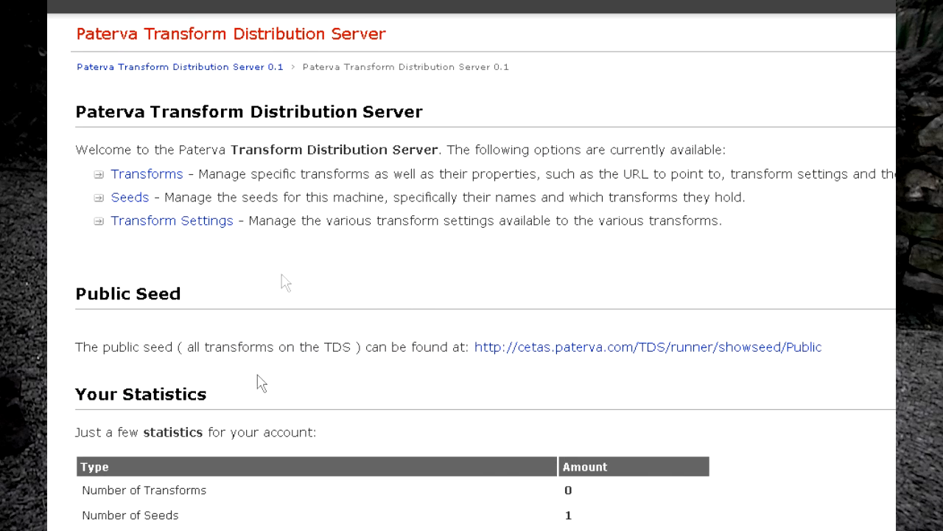
{"action": "mouse_move", "coordinate": [147, 174]}
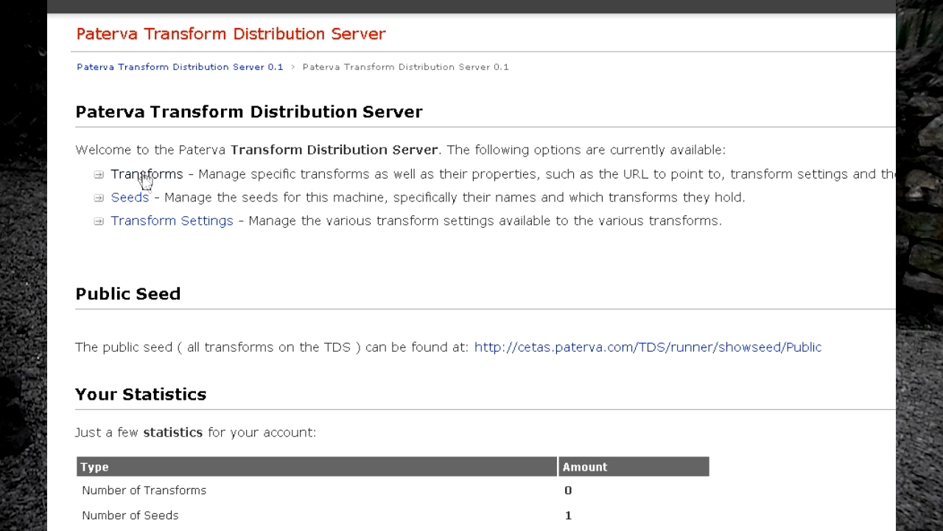
{"action": "mouse_move", "coordinate": [271, 257]}
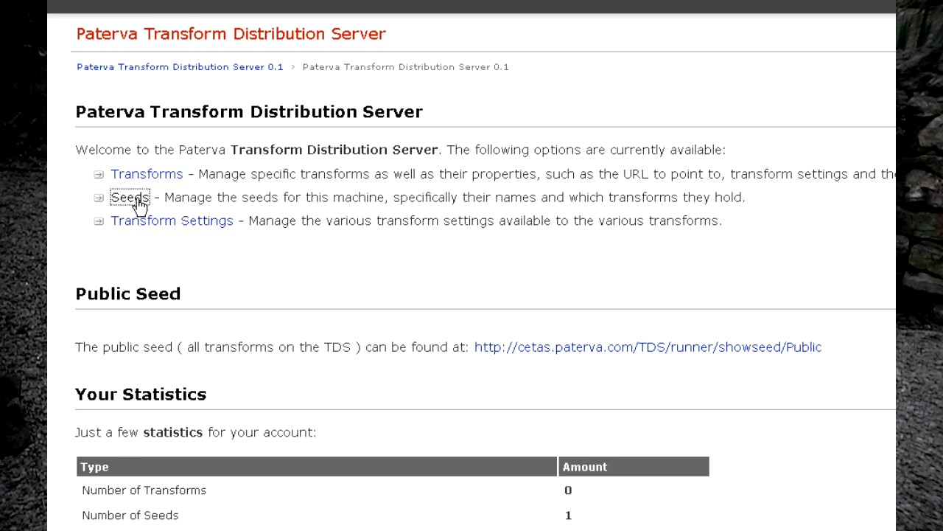
{"action": "left_click", "coordinate": [129, 197]}
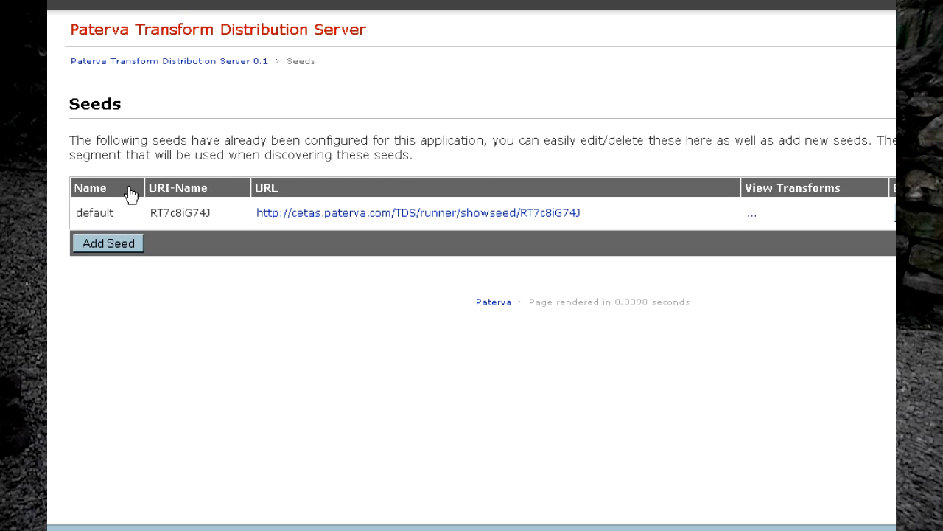
{"action": "mouse_move", "coordinate": [171, 254]}
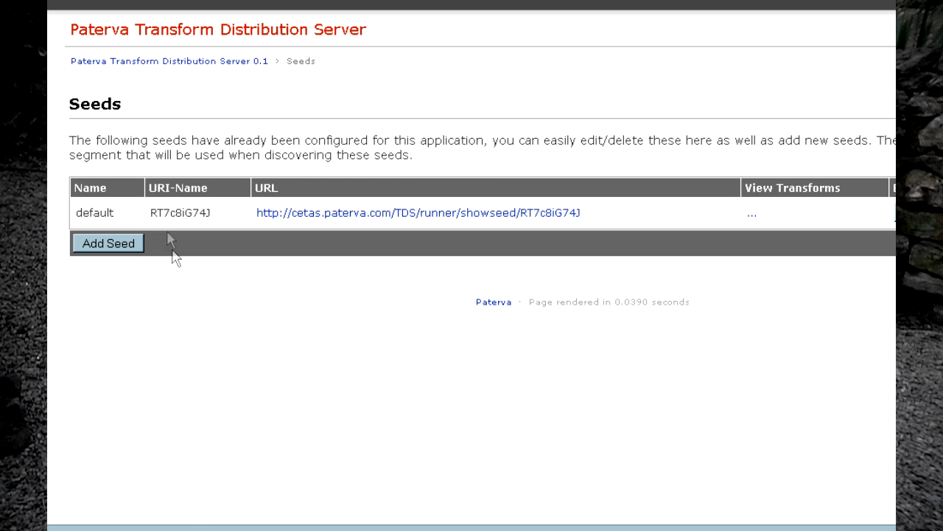
{"action": "mouse_move", "coordinate": [203, 277]}
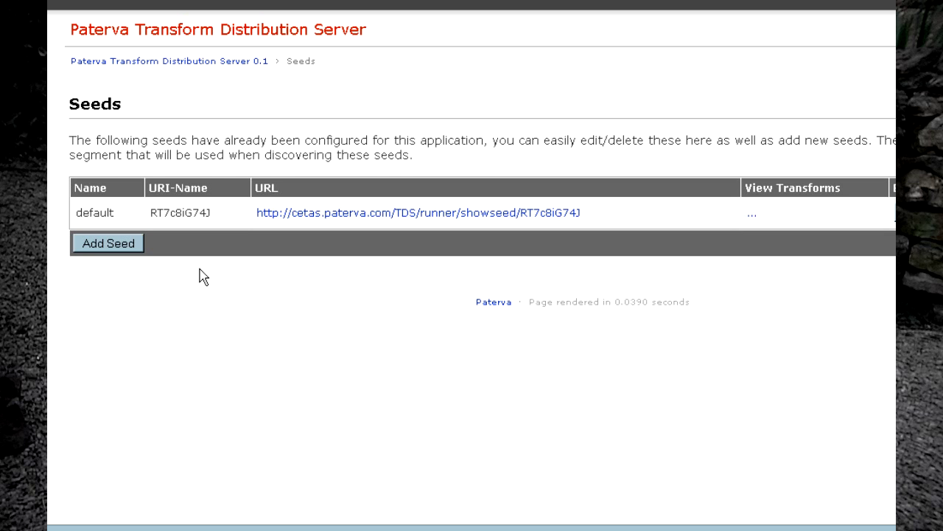
{"action": "mouse_move", "coordinate": [544, 268]}
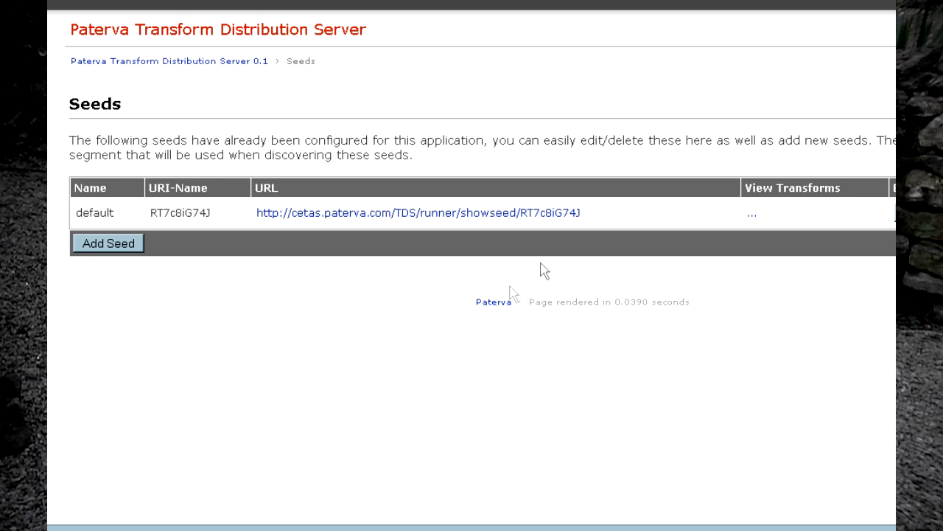
{"action": "mouse_move", "coordinate": [273, 267]}
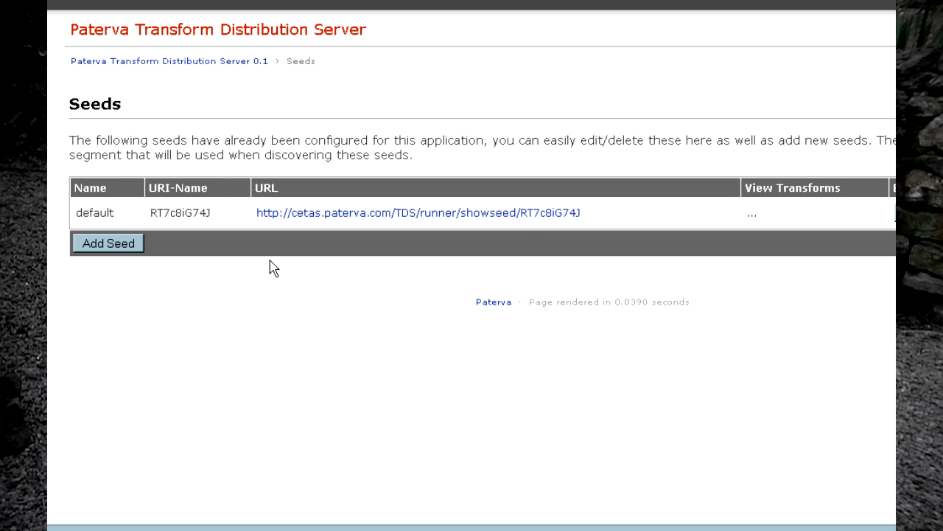
{"action": "mouse_move", "coordinate": [214, 73]}
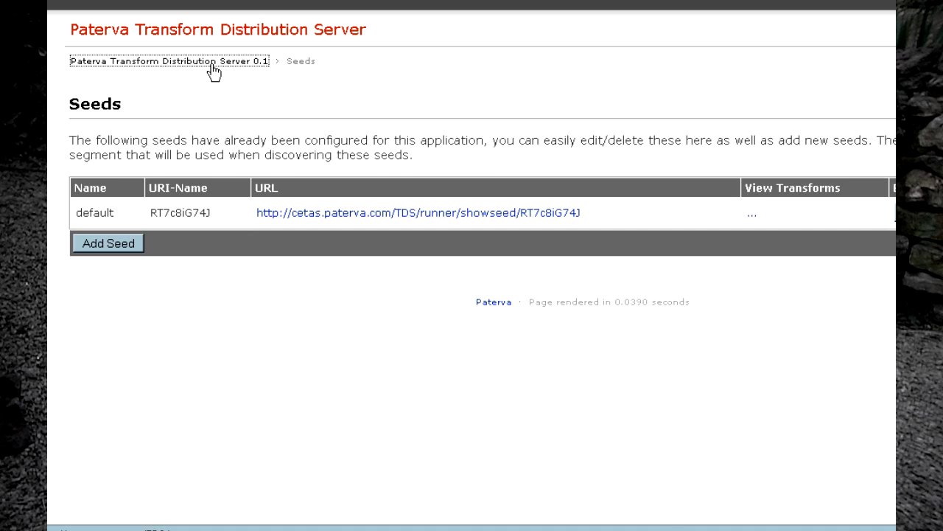
{"action": "left_click", "coordinate": [168, 61]}
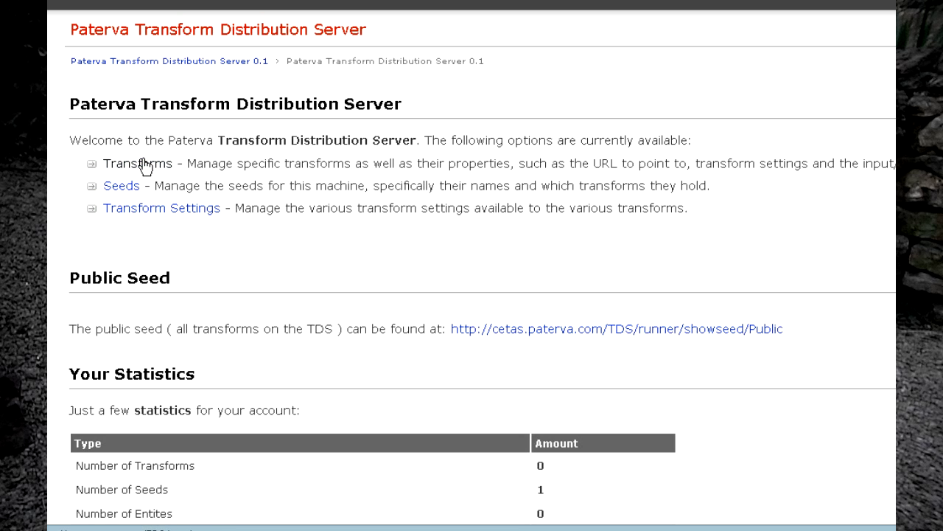
Go to the Transforms management page, currently listing no transforms.
{"action": "left_click", "coordinate": [137, 162]}
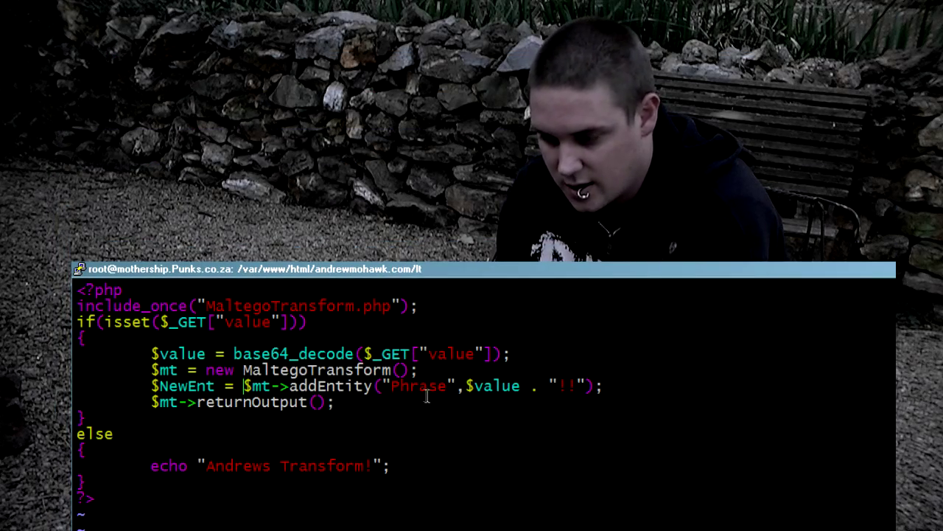
{"action": "double_click", "coordinate": [418, 386]}
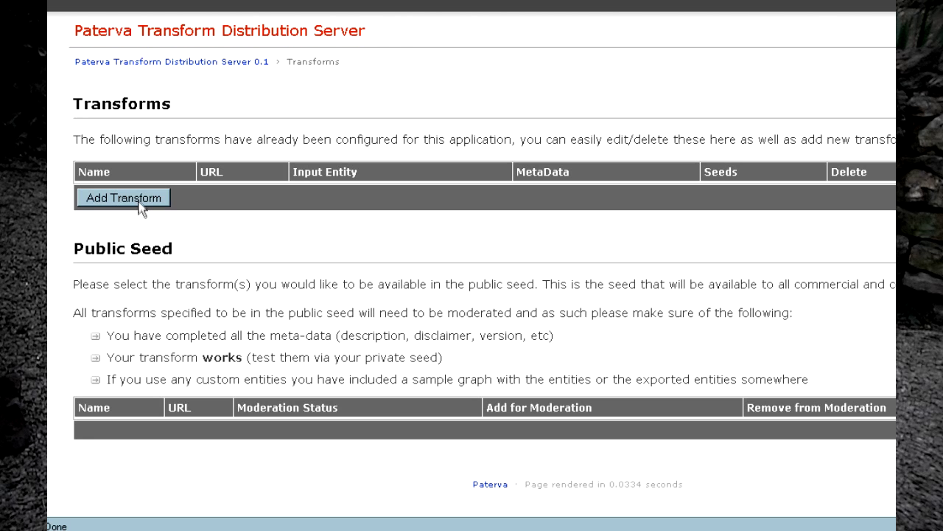
Begin a new transform and set its Transform Name to SampleTransform.
{"action": "left_click", "coordinate": [123, 198]}
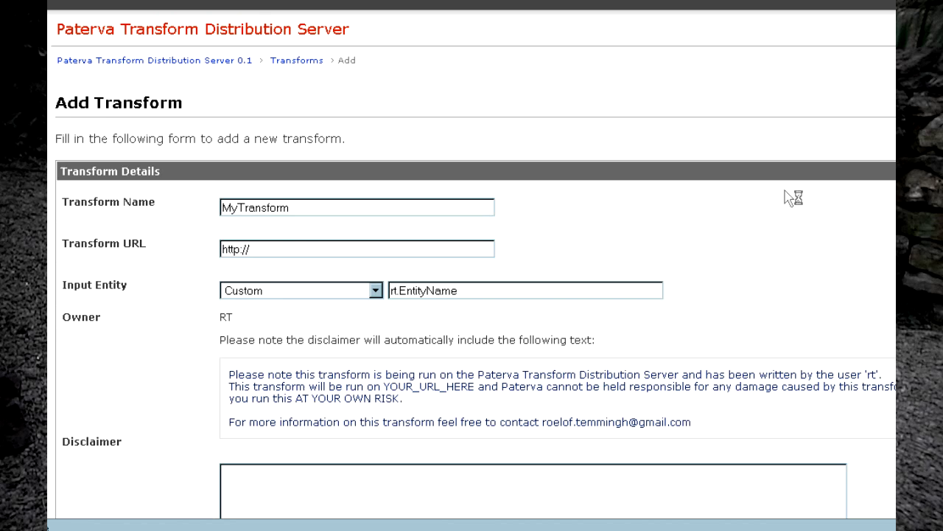
{"action": "scroll", "scroll_direction": "down", "scroll_amount": 3}
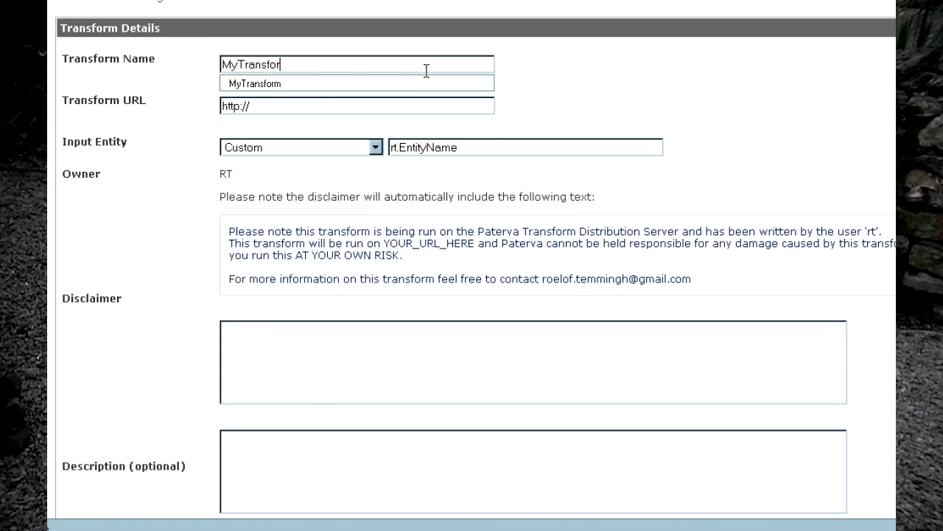
{"action": "type", "text": "Sample"}
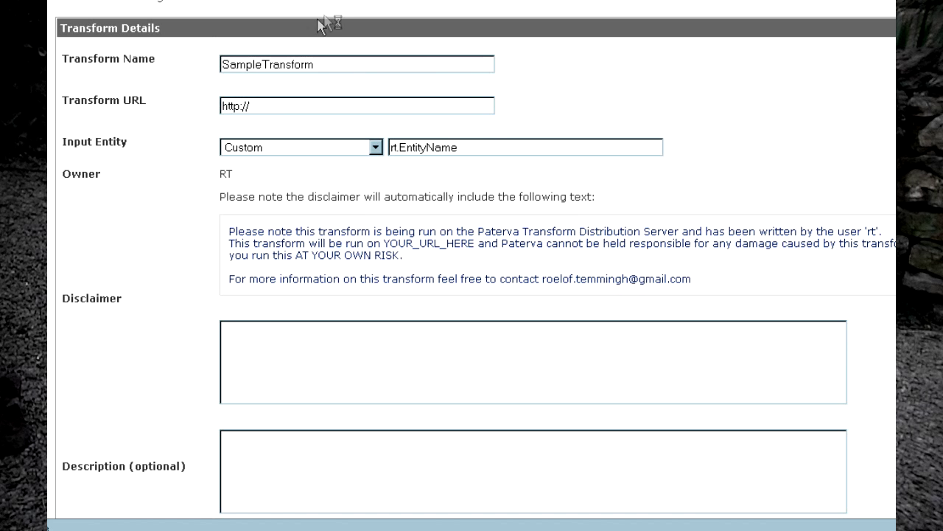
{"action": "mouse_move", "coordinate": [342, 7]}
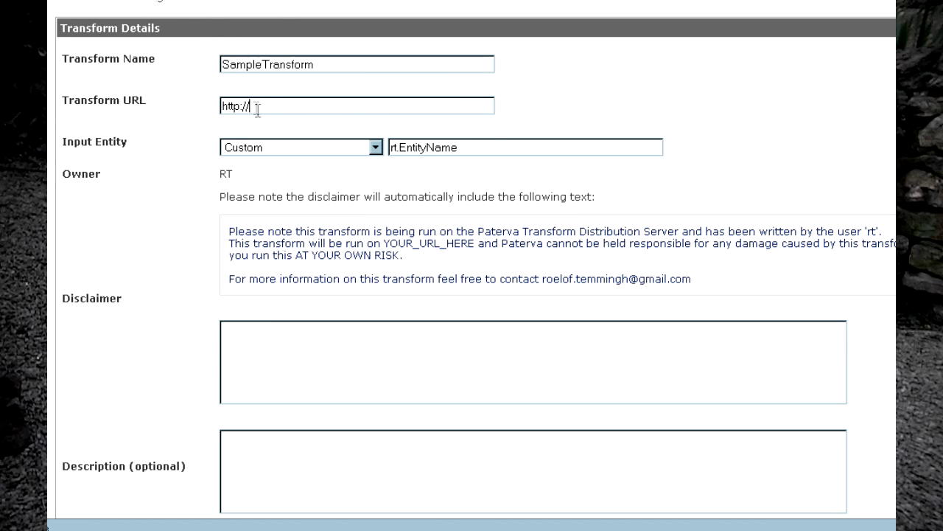
{"action": "type", "text": "http://andrewmohawk.com/lt/test.php"}
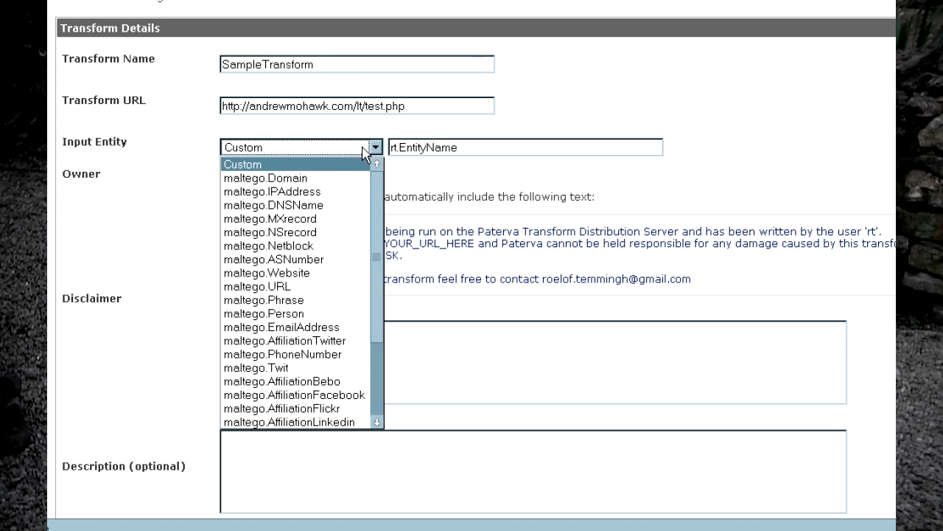
{"action": "mouse_move", "coordinate": [263, 299]}
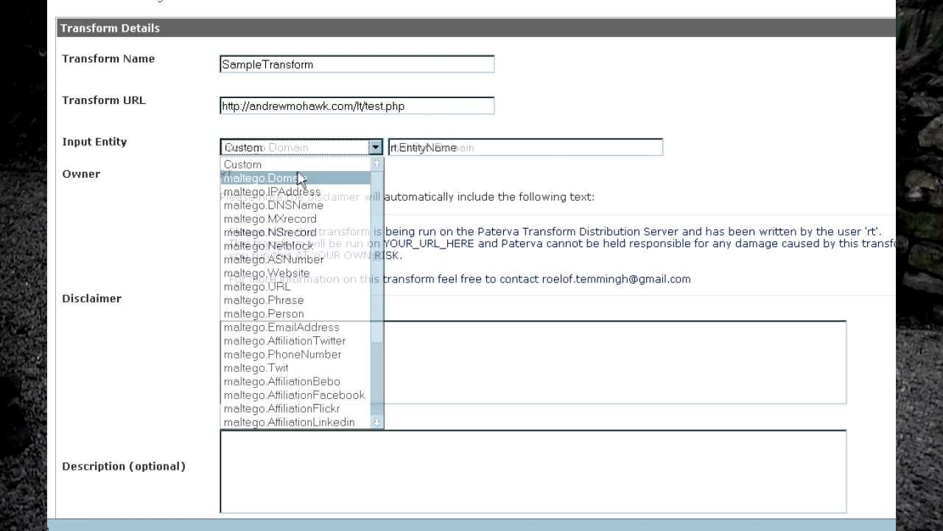
{"action": "left_click", "coordinate": [265, 177]}
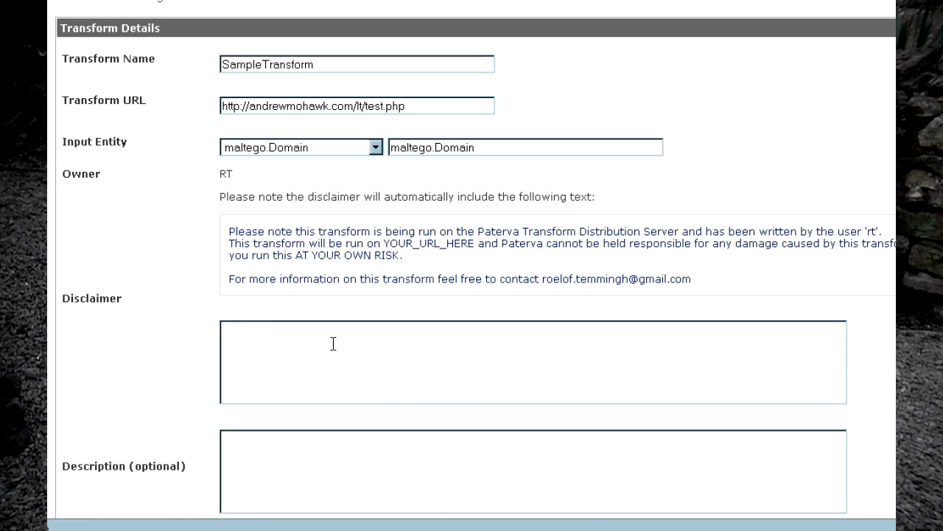
Set the disclaimer to 'Please note this is PoC only'.
{"action": "type", "text": "Please note this is PoC"}
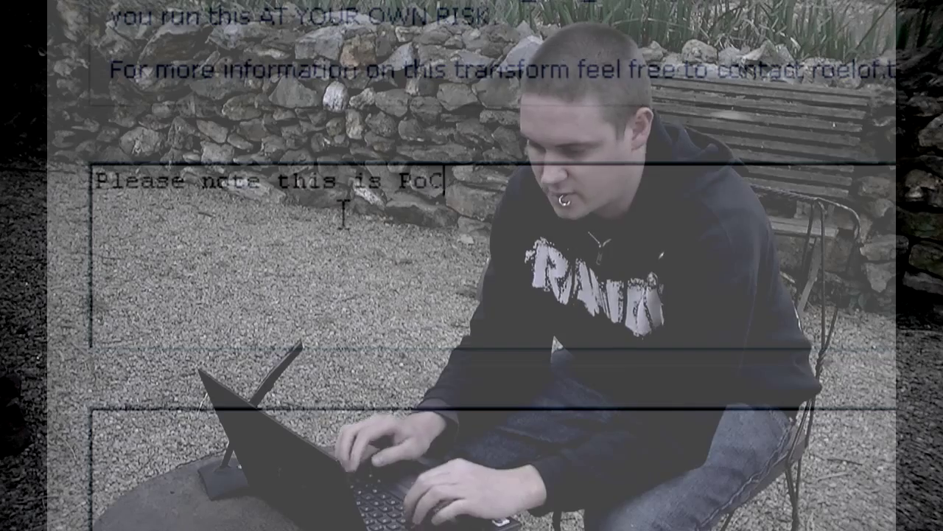
{"action": "type", "text": "only"}
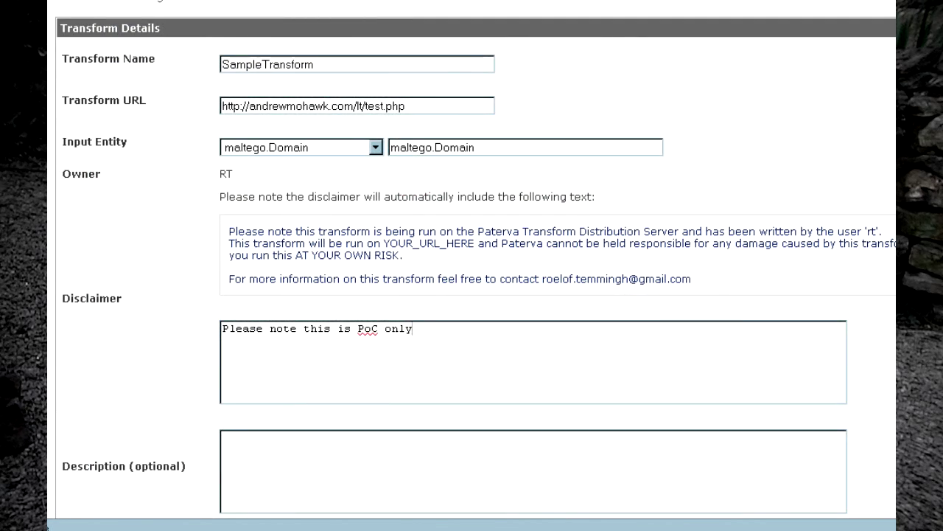
{"action": "scroll", "scroll_direction": "down", "scroll_amount": 3}
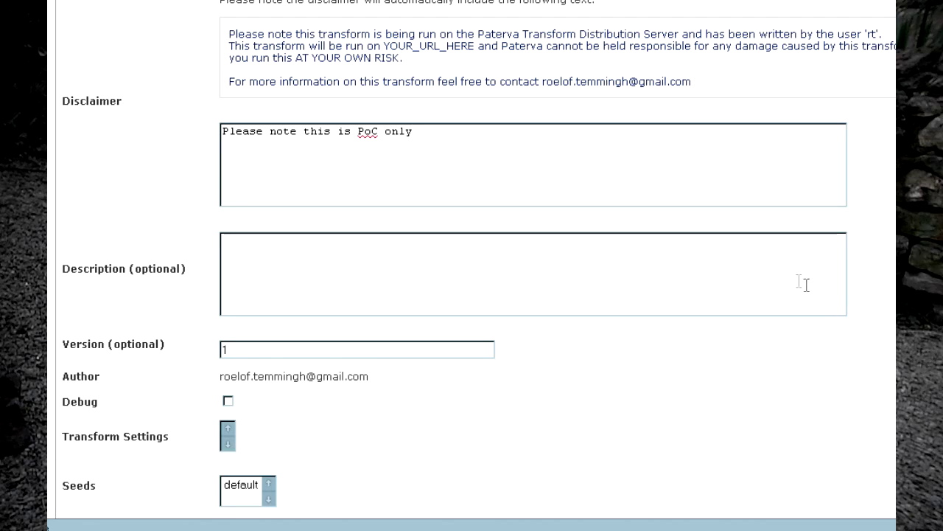
Describe it as 'Adds two exclamation marks to the end of the domain and returns it as a phrase', assign the default seed, and submit.
{"action": "type", "text": "Adds two exclamation marks to the end of the domain and returns it as a phrase"}
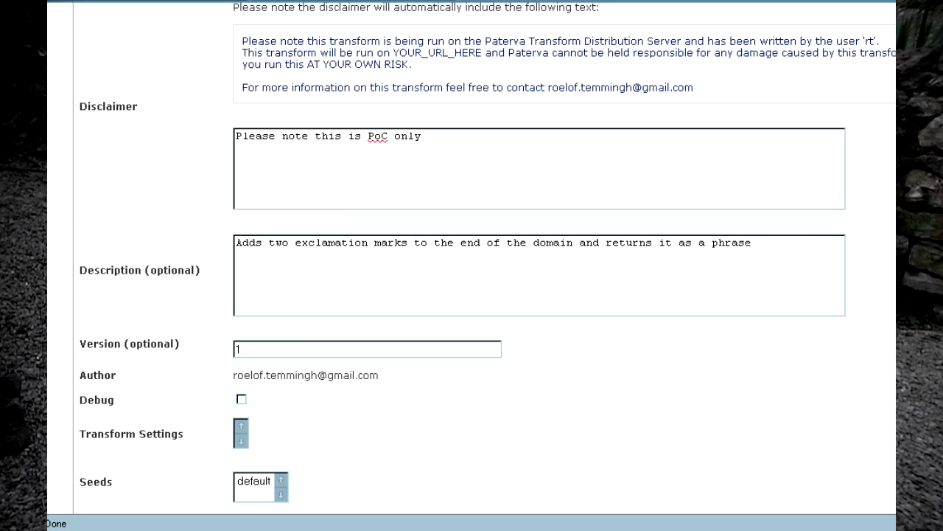
{"action": "scroll", "scroll_direction": "down", "scroll_amount": 3}
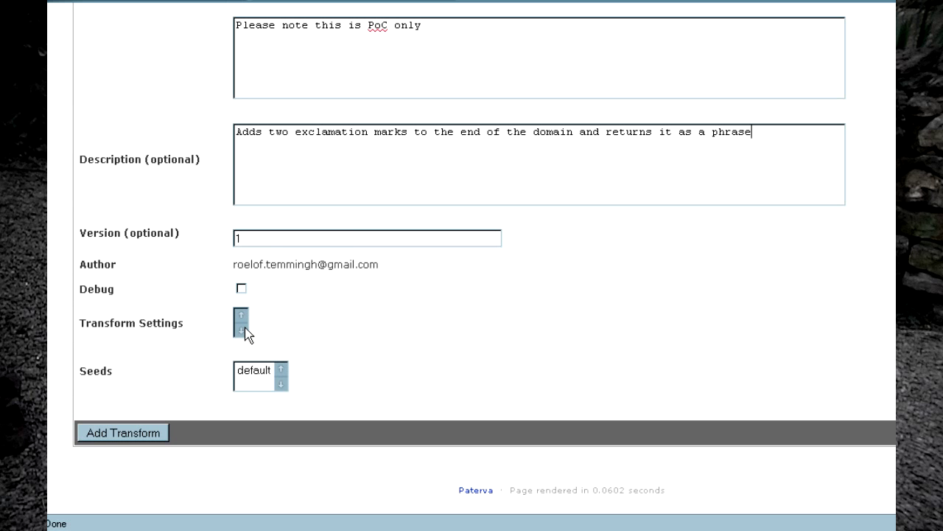
{"action": "mouse_move", "coordinate": [246, 363]}
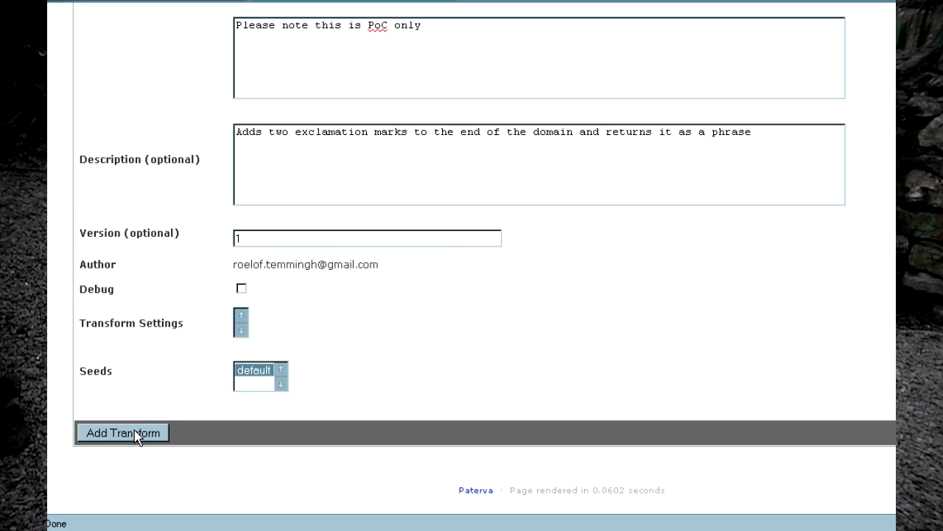
{"action": "left_click", "coordinate": [122, 432]}
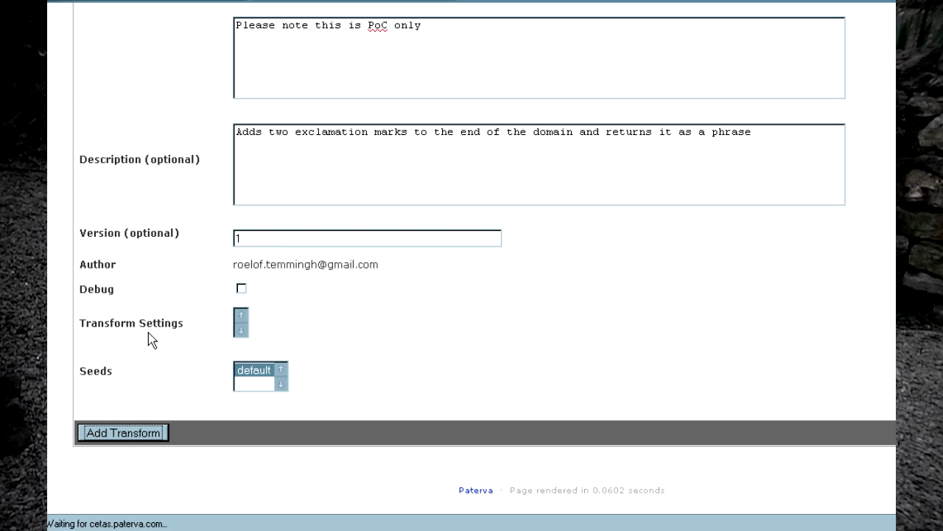
{"action": "left_click", "coordinate": [123, 432]}
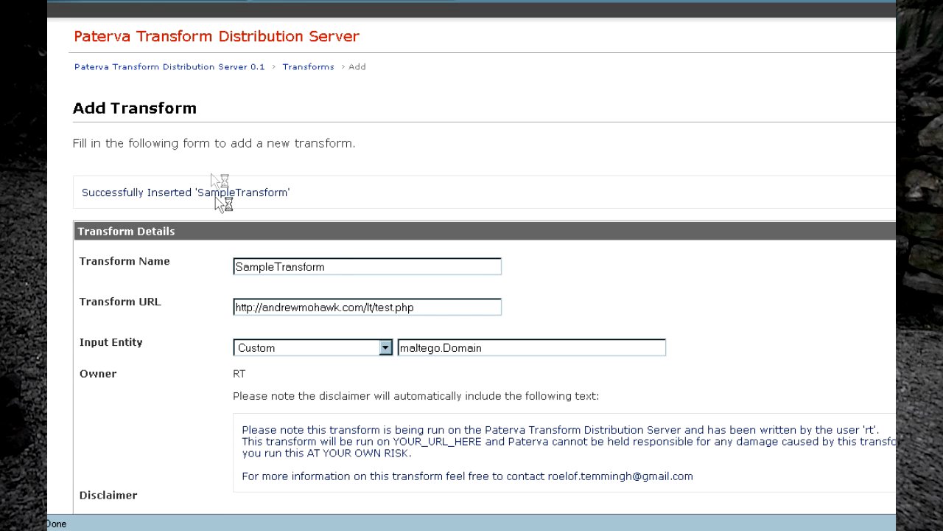
{"action": "mouse_move", "coordinate": [205, 242]}
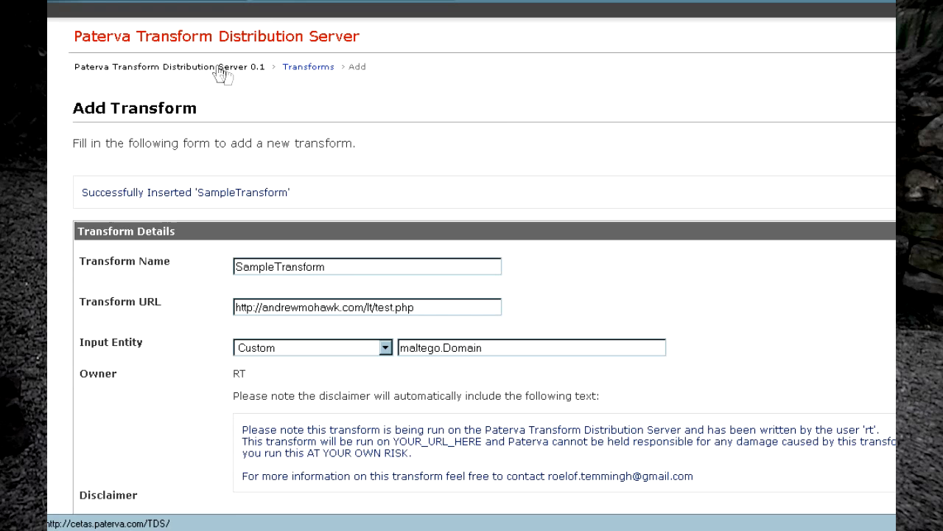
Check the default seed lists SampleTransform and copy the default seed's URL.
{"action": "left_click", "coordinate": [168, 67]}
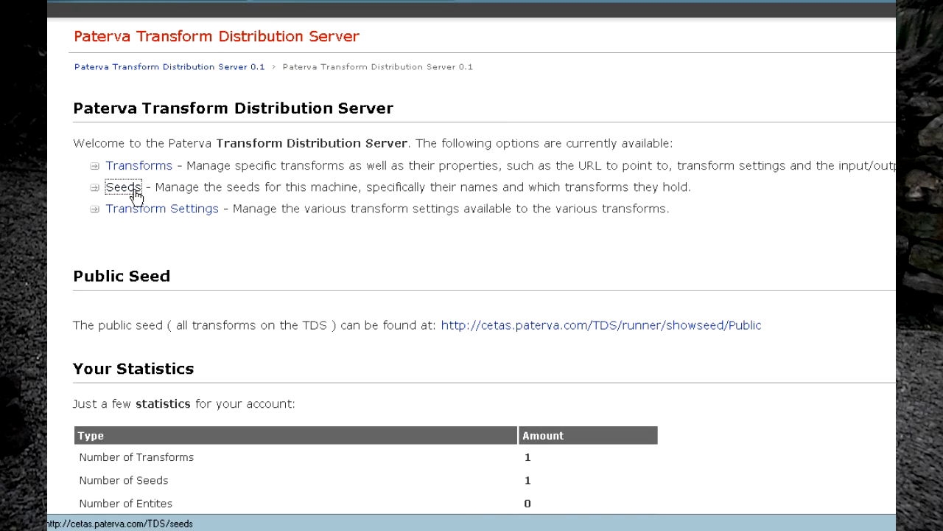
{"action": "left_click", "coordinate": [124, 186]}
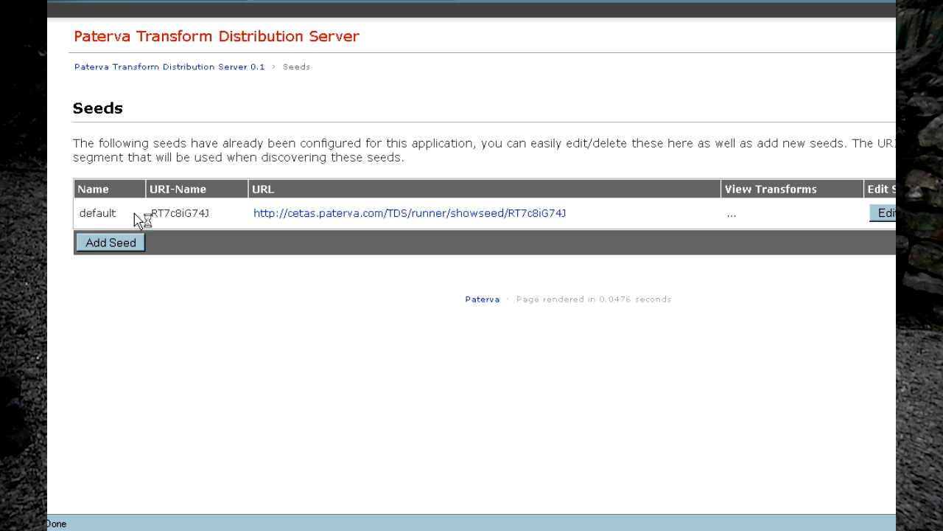
{"action": "mouse_move", "coordinate": [645, 204]}
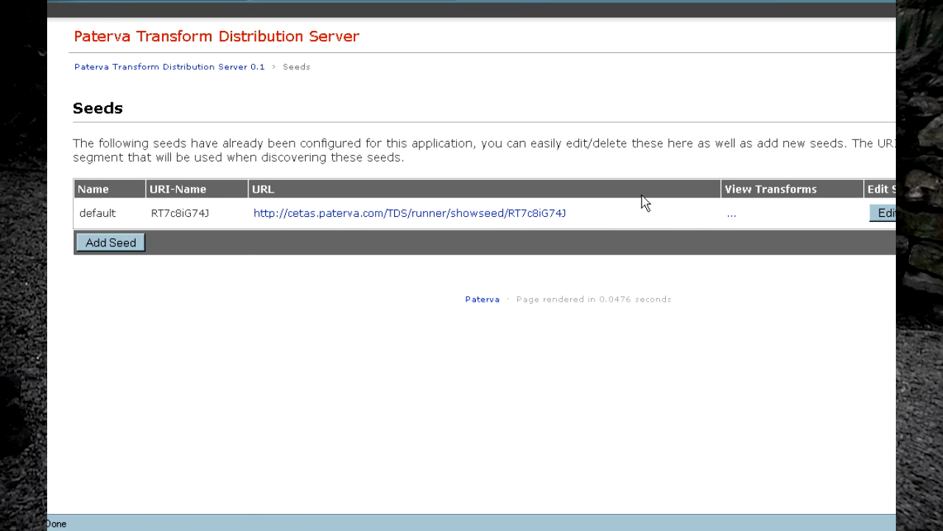
{"action": "left_click", "coordinate": [731, 212]}
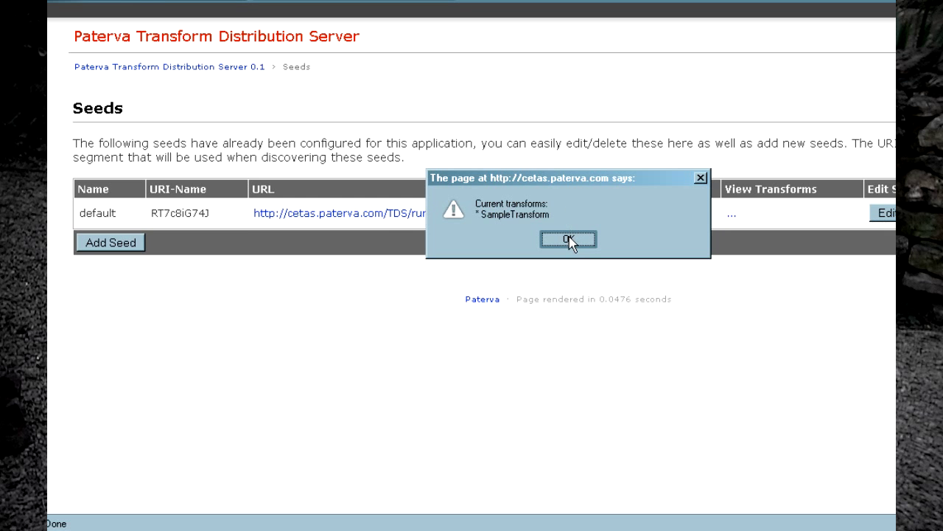
{"action": "left_click", "coordinate": [567, 239]}
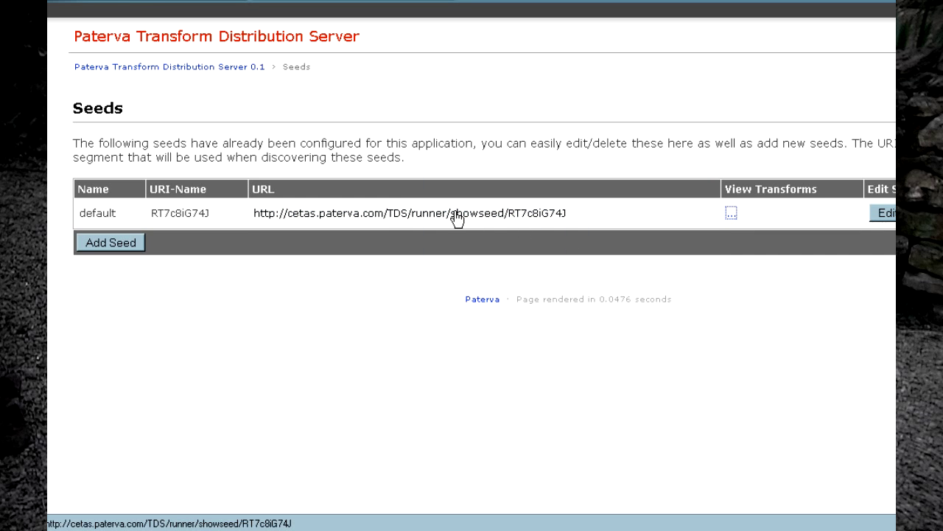
{"action": "right_click", "coordinate": [457, 212]}
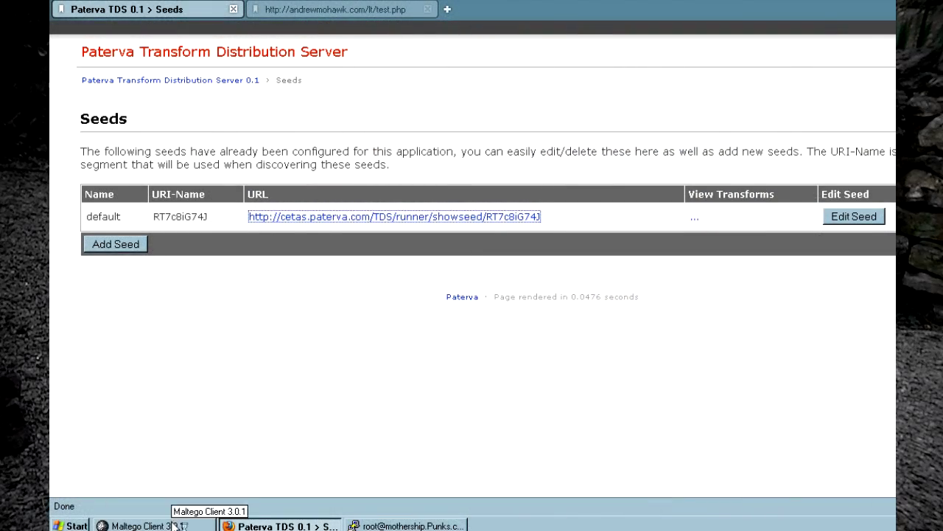
In Maltego's Discover Transforms wizard, add SampleSeed with the copied URL and continue to application selection.
{"action": "left_click", "coordinate": [136, 522]}
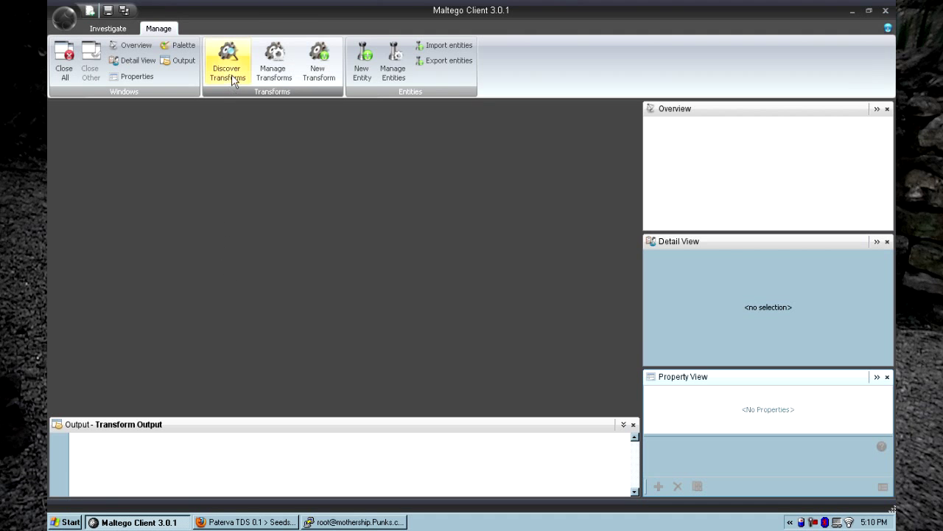
{"action": "left_click", "coordinate": [227, 61]}
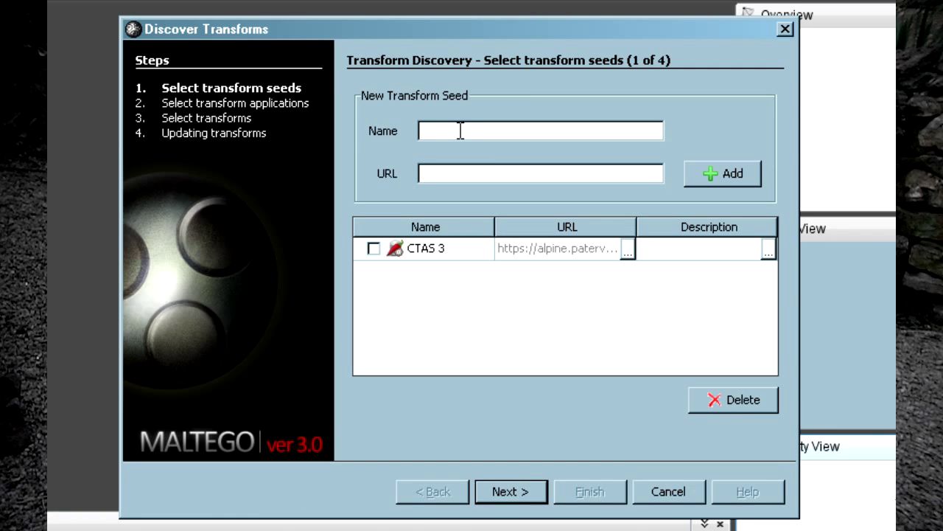
{"action": "type", "text": "SampleSeed"}
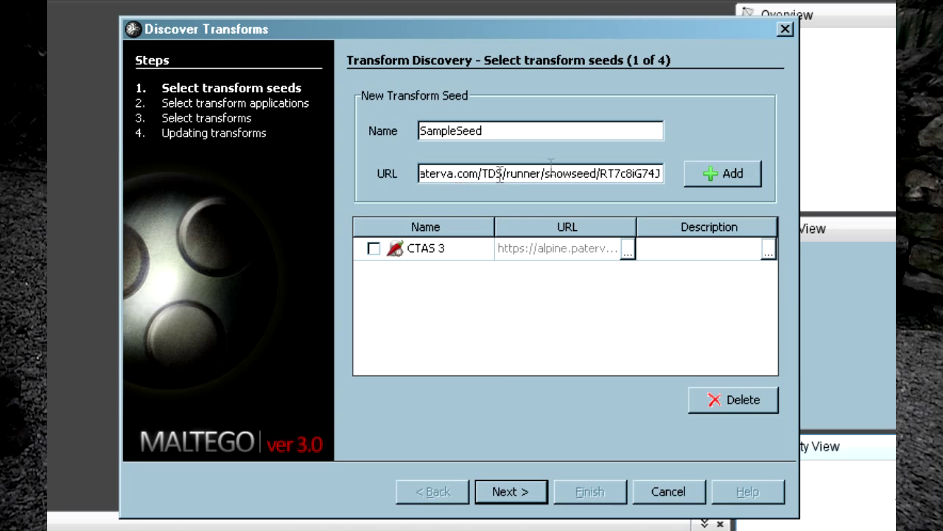
{"action": "left_click", "coordinate": [722, 174]}
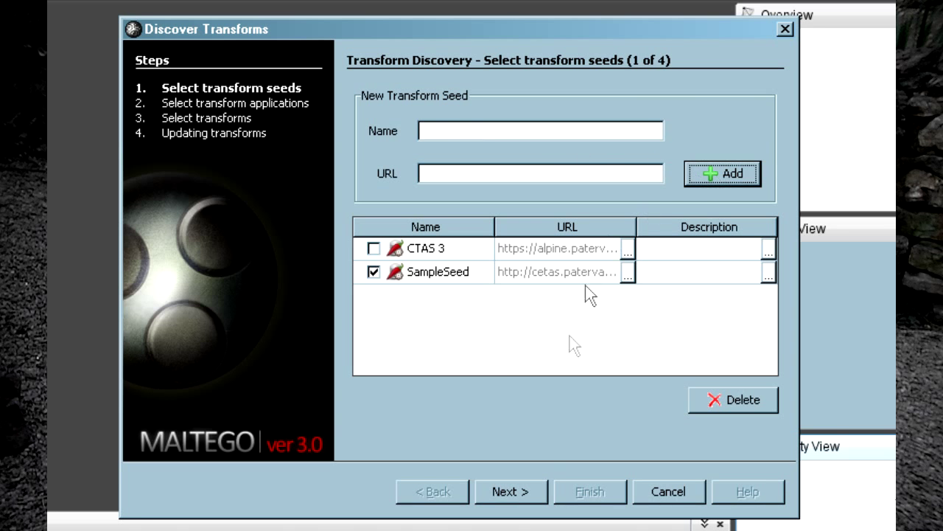
{"action": "left_click", "coordinate": [510, 491]}
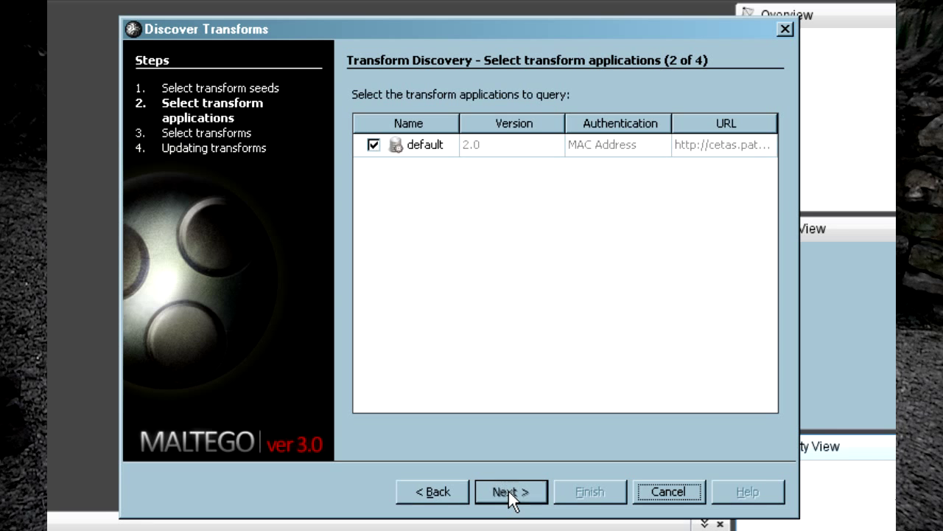
Advance to the import list and read the full SampleTransform description before finishing the wizard.
{"action": "left_click", "coordinate": [510, 493]}
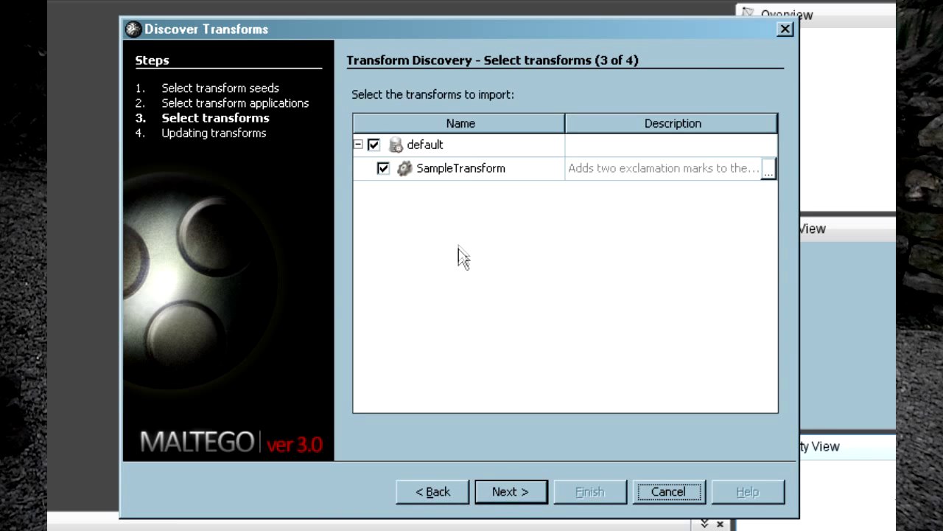
{"action": "left_click", "coordinate": [460, 168]}
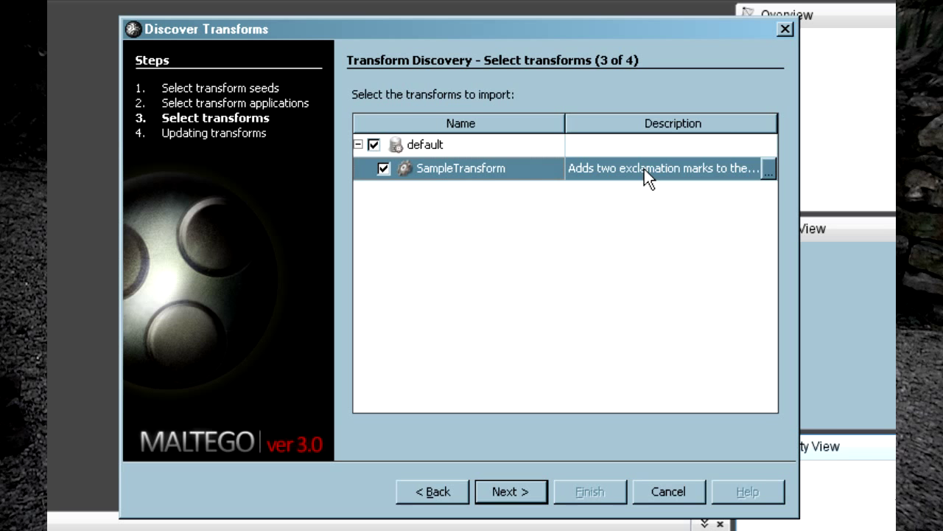
{"action": "left_click", "coordinate": [769, 168]}
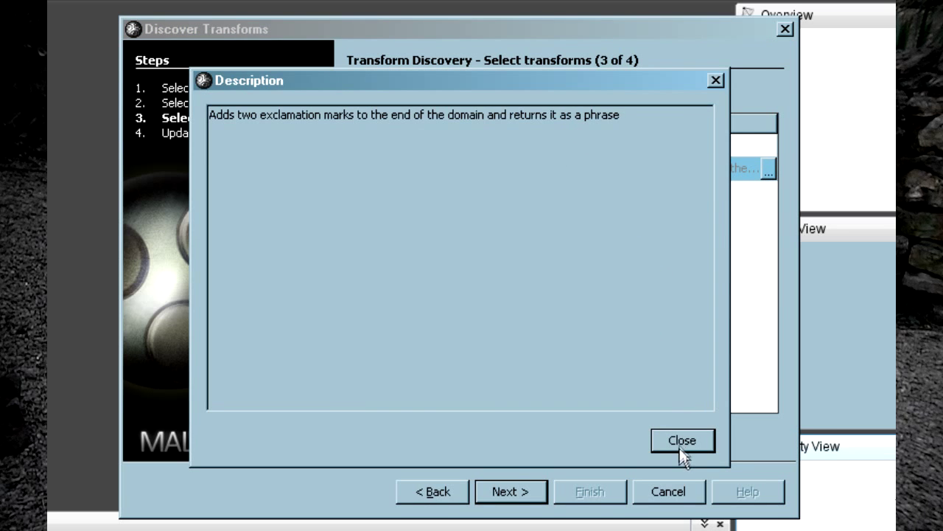
{"action": "left_click", "coordinate": [681, 439]}
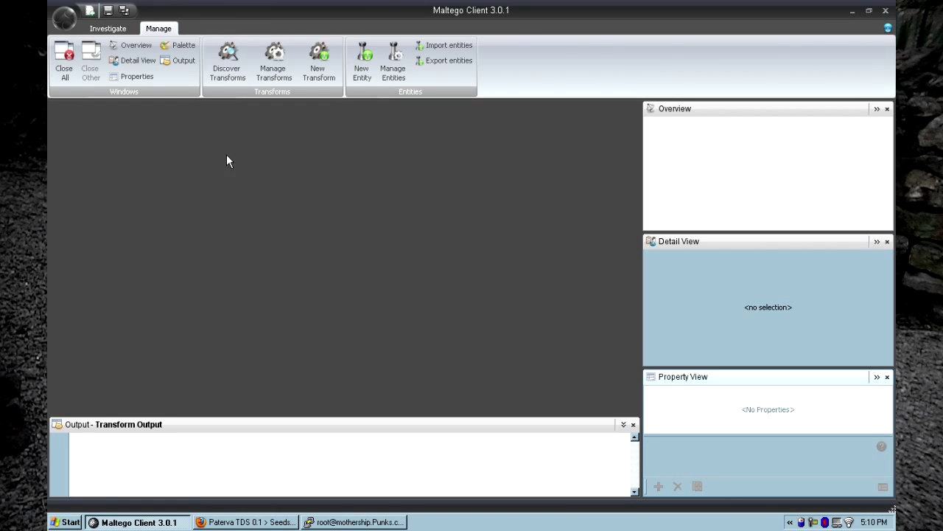
On a new graph, run SampleTransform on the paterva.com Domain entity, producing the paterva.com!! phrase.
{"action": "left_click", "coordinate": [90, 11]}
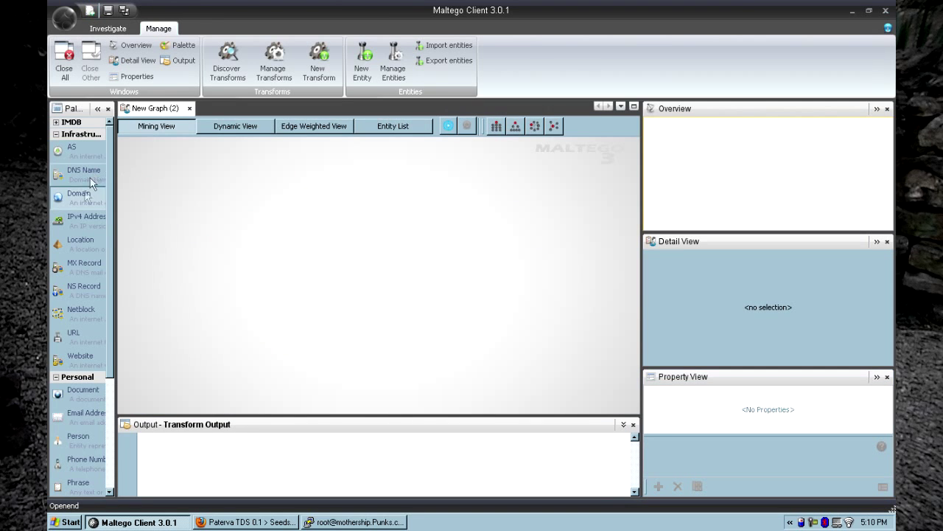
{"action": "mouse_move", "coordinate": [203, 216]}
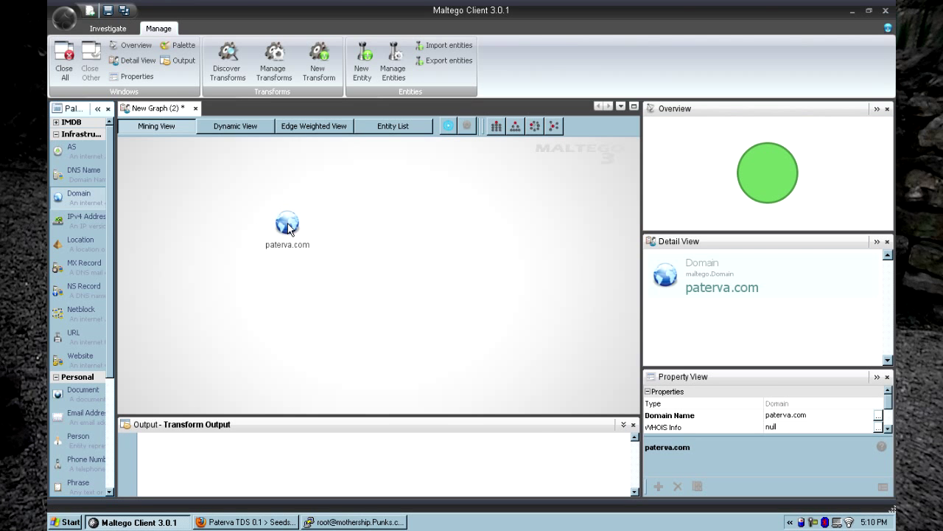
{"action": "right_click", "coordinate": [288, 224]}
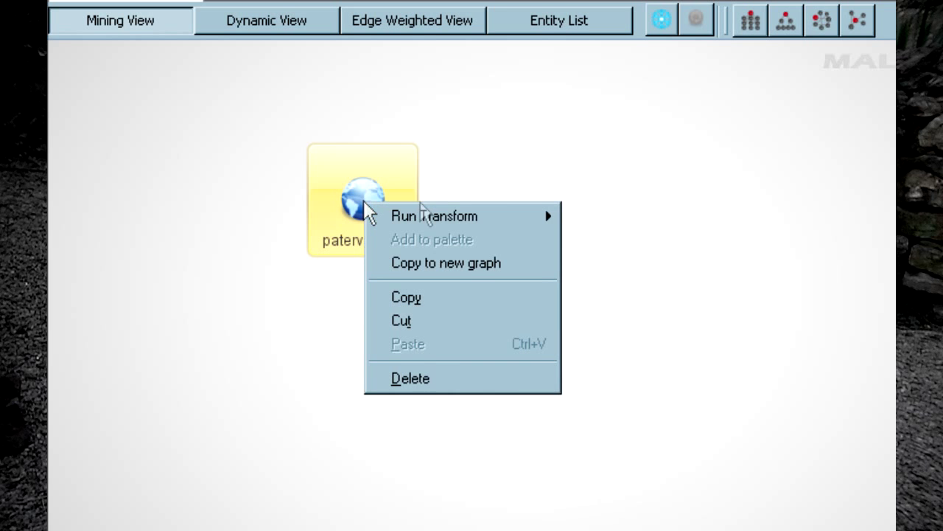
{"action": "mouse_move", "coordinate": [622, 215]}
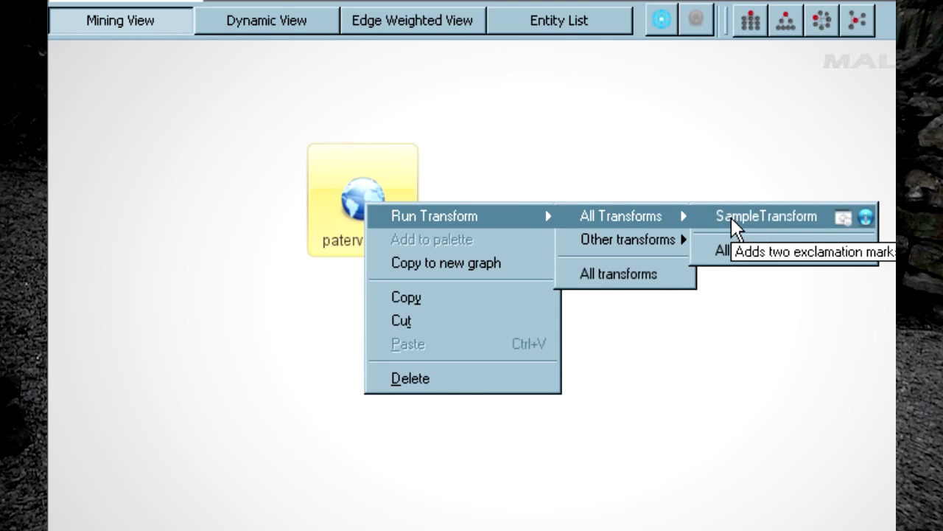
{"action": "left_click", "coordinate": [766, 215]}
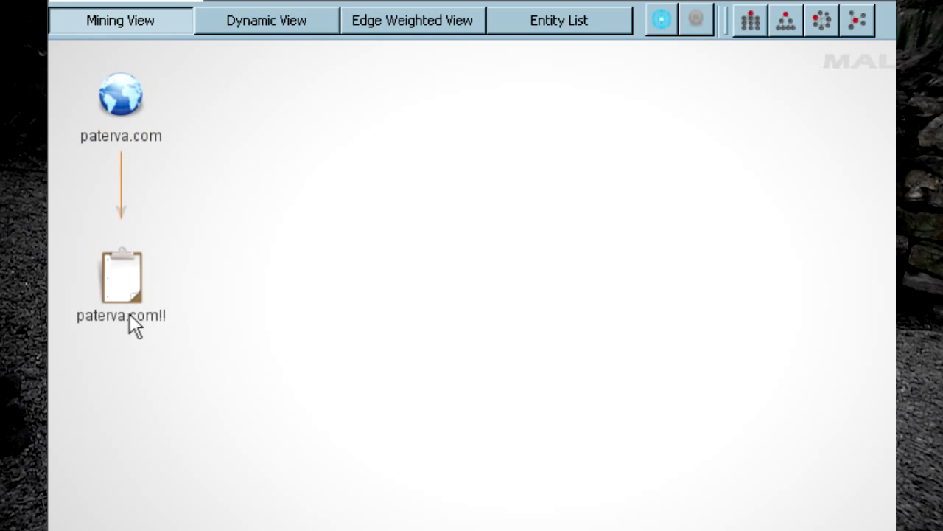
Check SampleTransform appears in paterva.com's Run Transform menu, then view the paterva.com!! phrase in Detail View.
{"action": "left_click", "coordinate": [121, 277]}
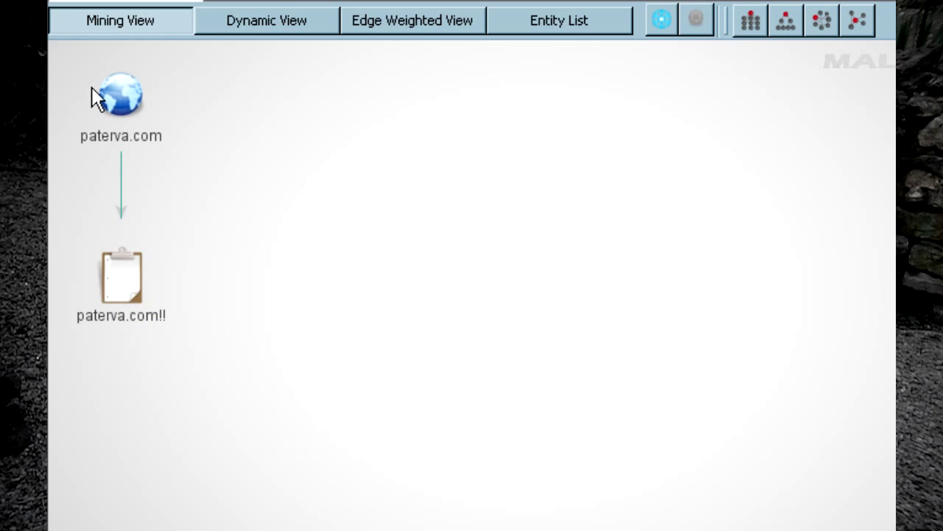
{"action": "left_click", "coordinate": [121, 96]}
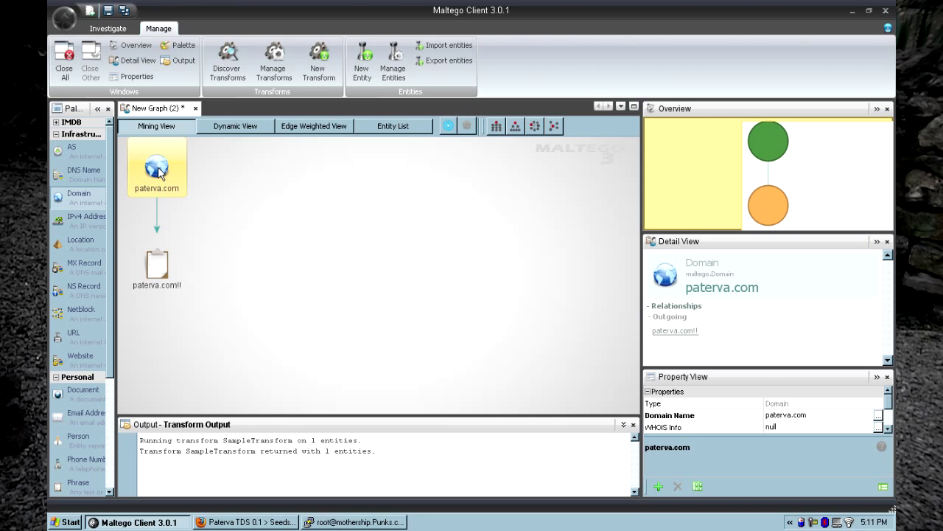
{"action": "right_click", "coordinate": [157, 165]}
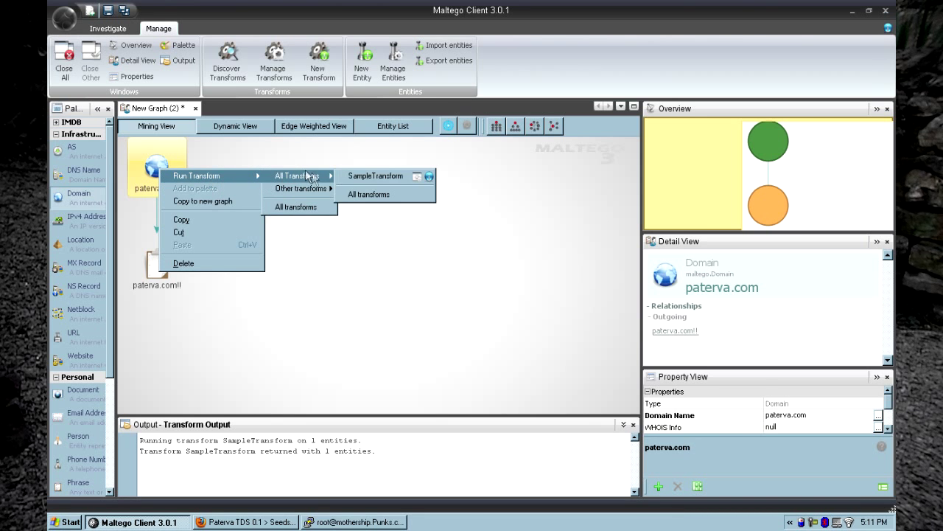
{"action": "mouse_move", "coordinate": [376, 175]}
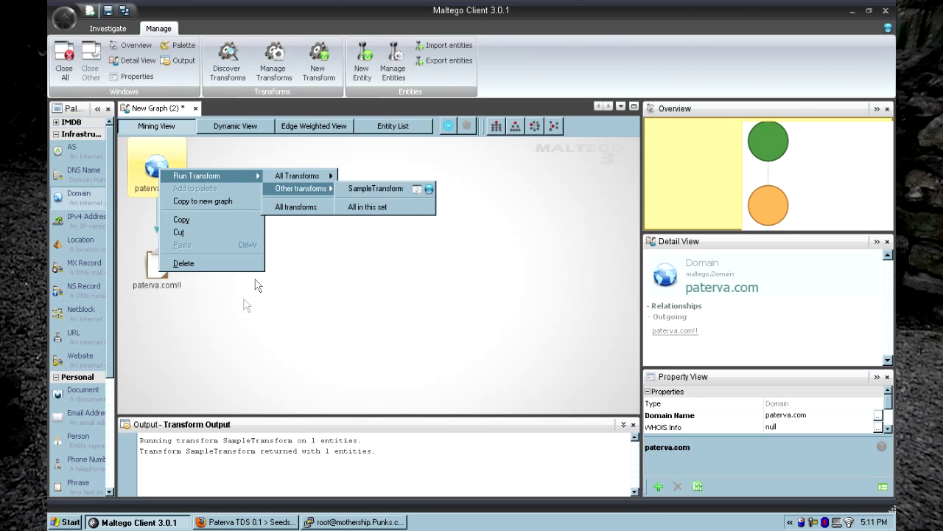
{"action": "left_click", "coordinate": [156, 262]}
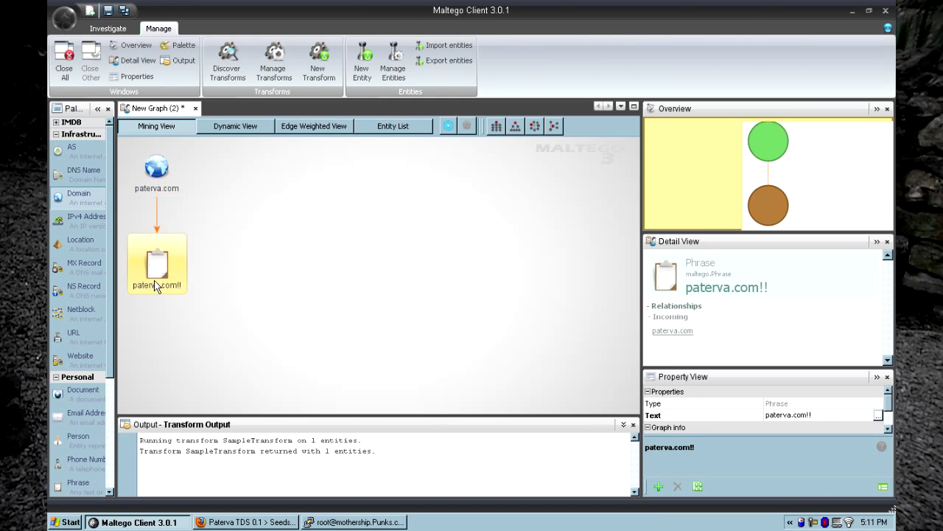